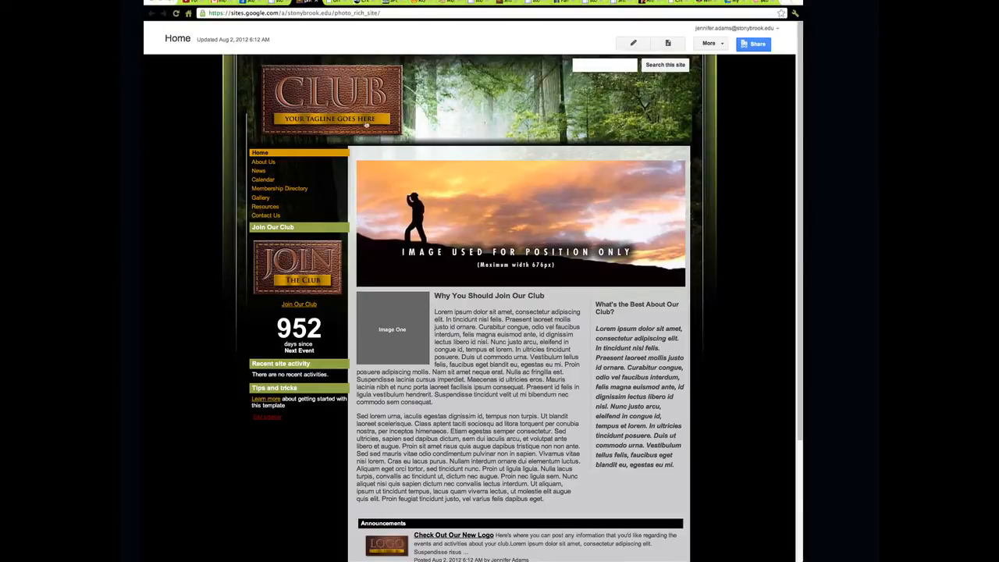
pyautogui.click(312, 13)
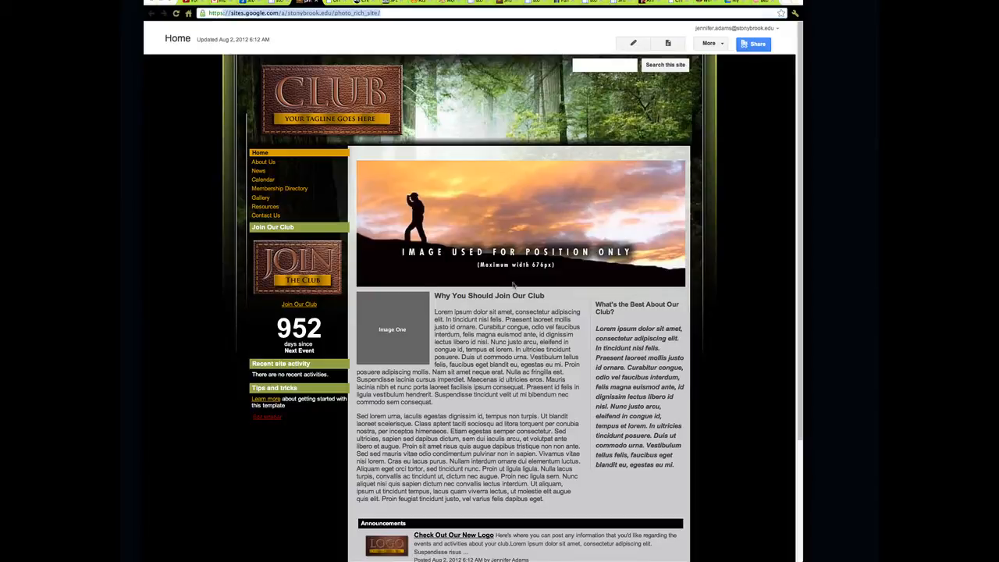
pyautogui.moveTo(540, 238)
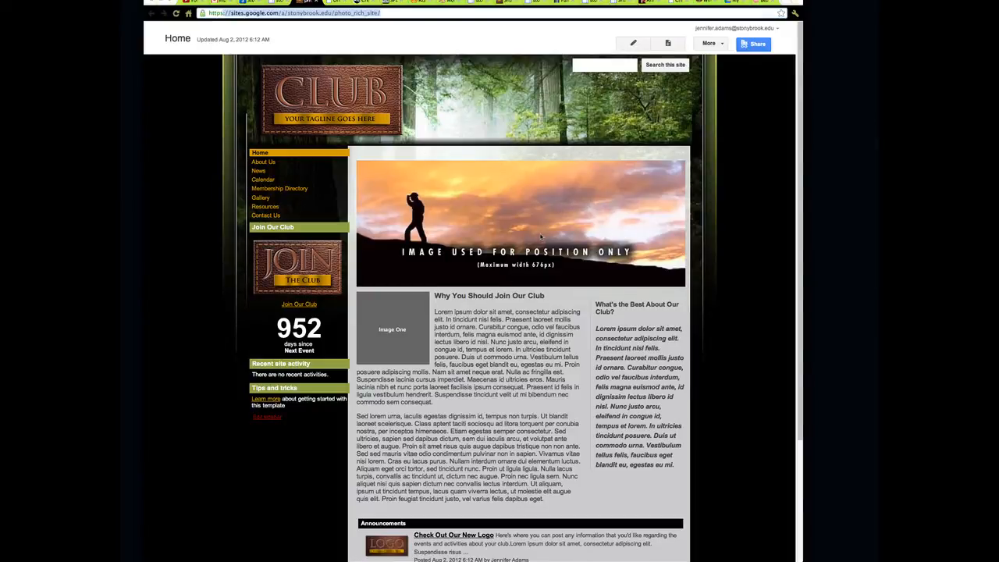
pyautogui.moveTo(328, 187)
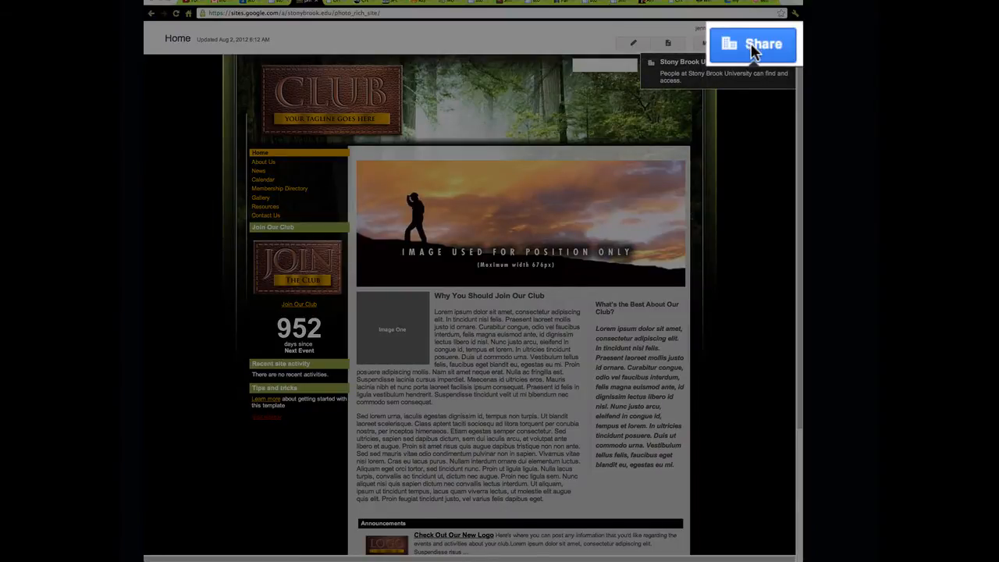
pyautogui.click(751, 43)
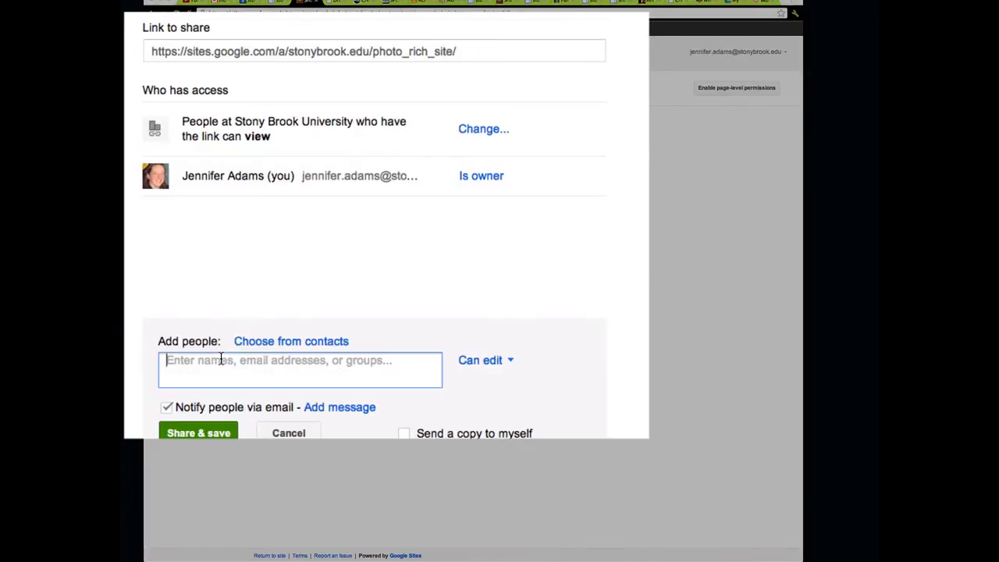
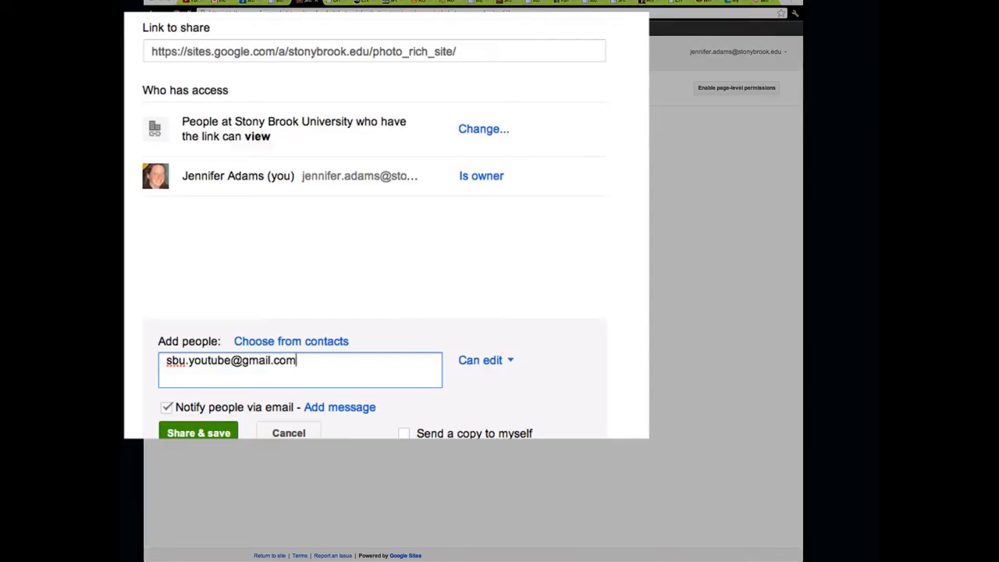
pyautogui.moveTo(180, 259)
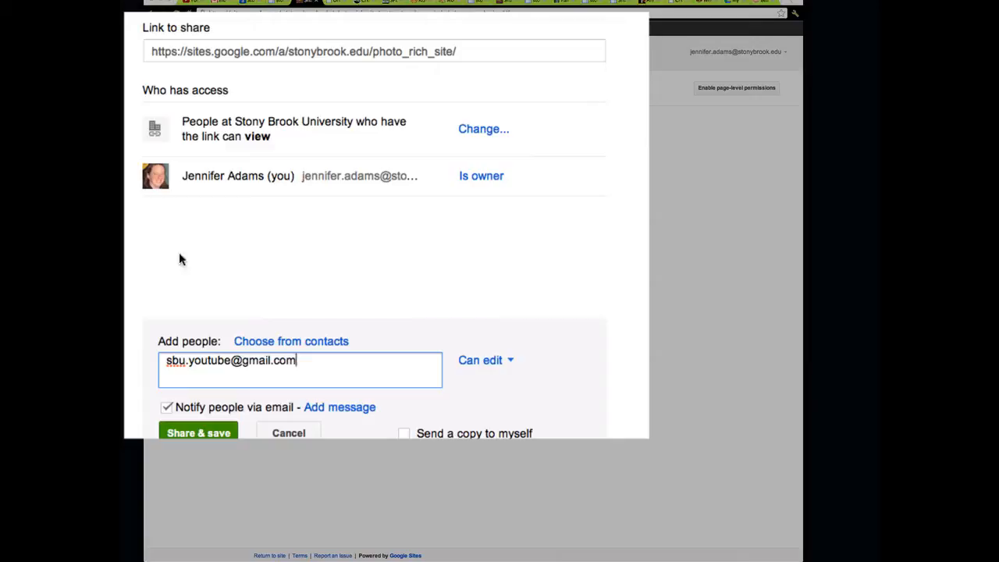
pyautogui.moveTo(487, 303)
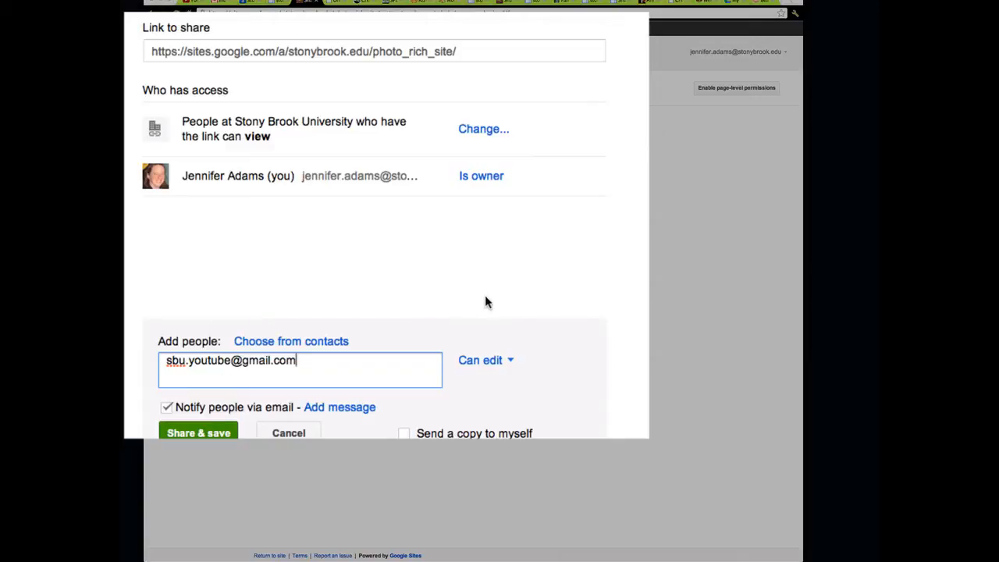
# Step: Set the new person to Is owner and share & save, reaching the outside-organization warning
pyautogui.click(484, 359)
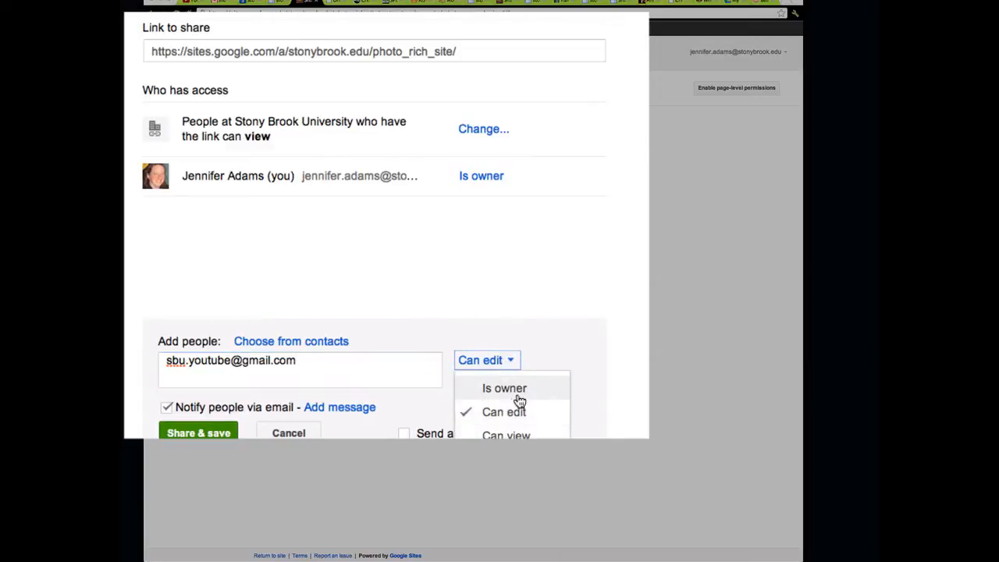
pyautogui.click(505, 388)
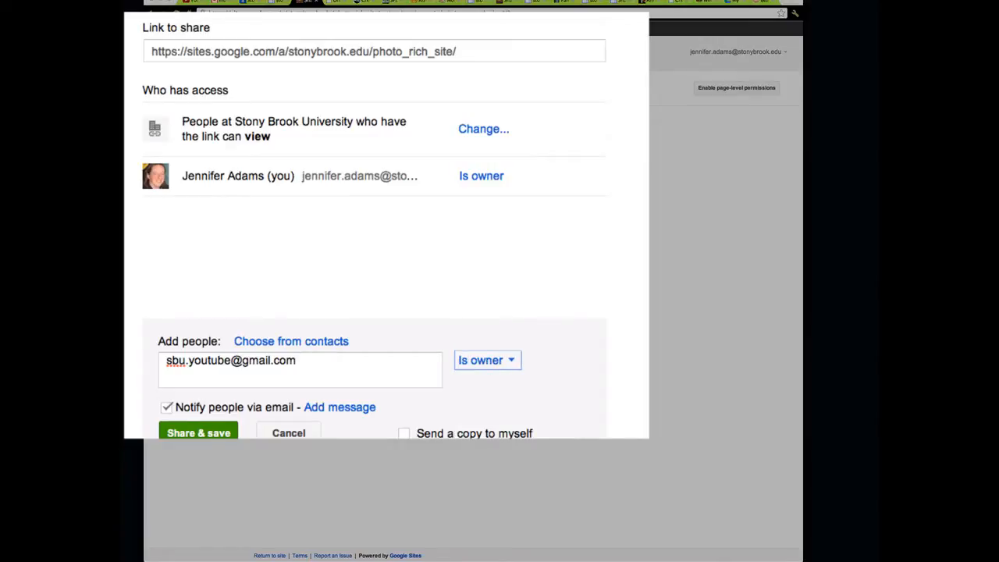
pyautogui.click(197, 432)
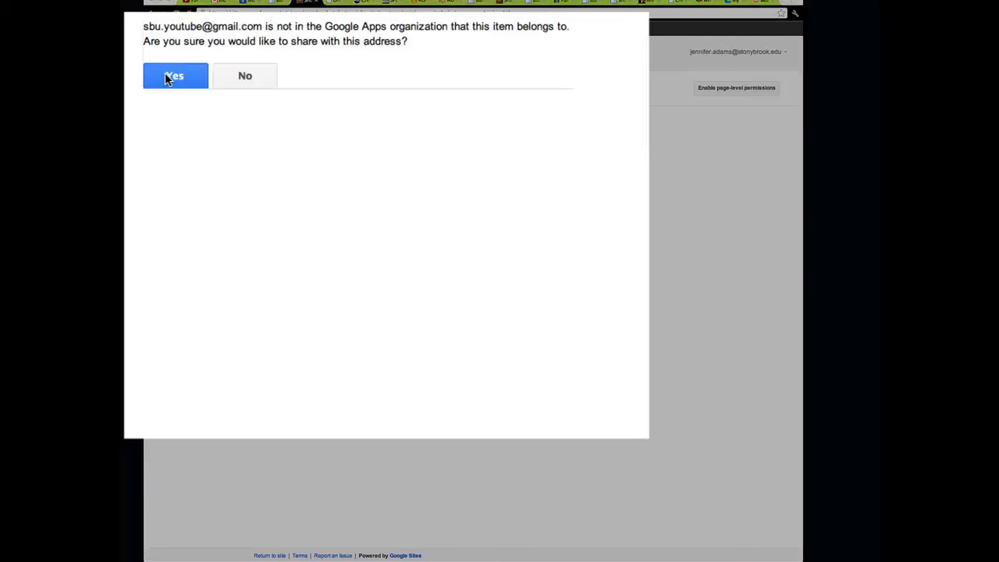
pyautogui.click(175, 75)
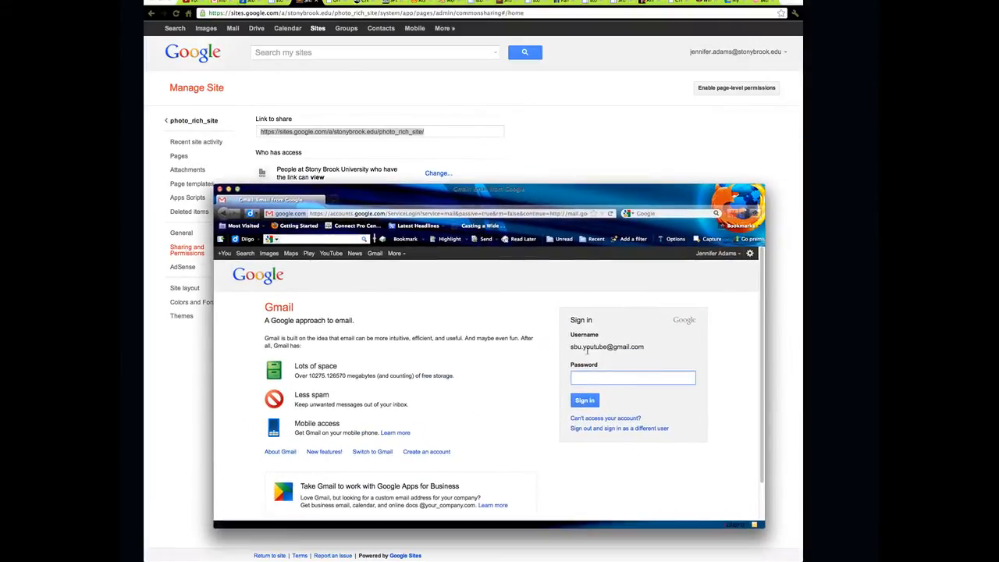
# Step: Sign in to the outside Gmail account and open photo_rich_site from the sharing invitation email
pyautogui.click(632, 378)
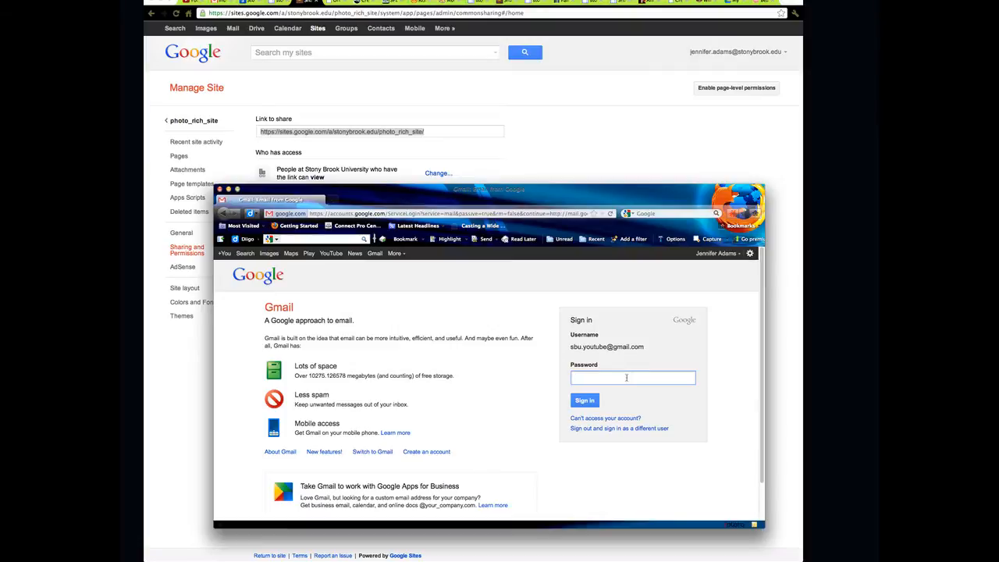
pyautogui.click(584, 400)
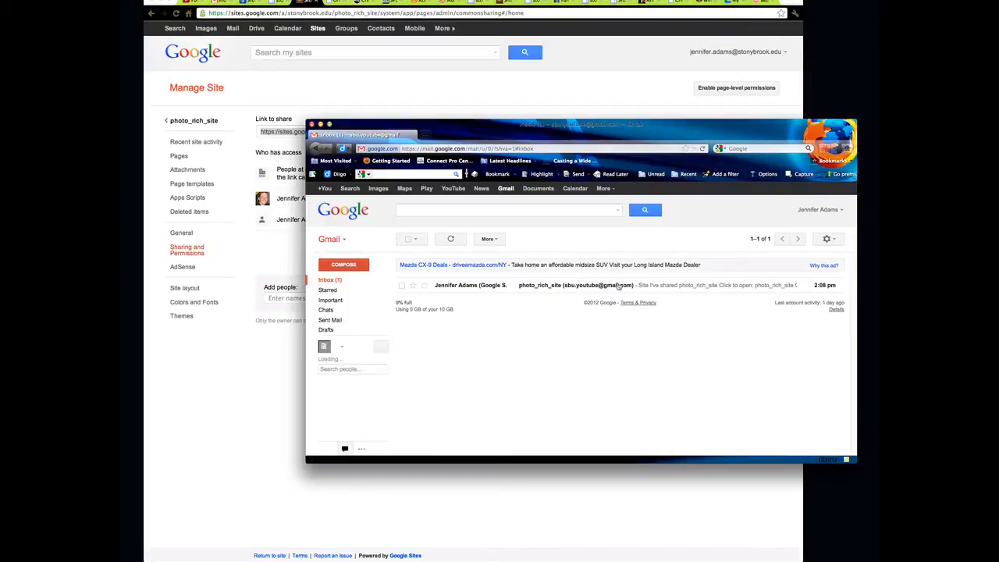
pyautogui.click(576, 284)
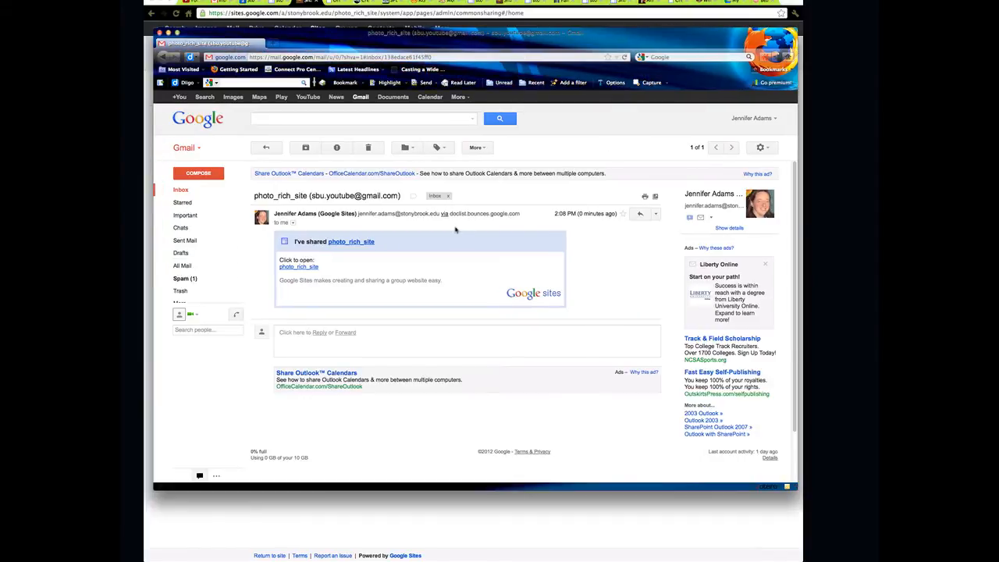
pyautogui.moveTo(435, 225)
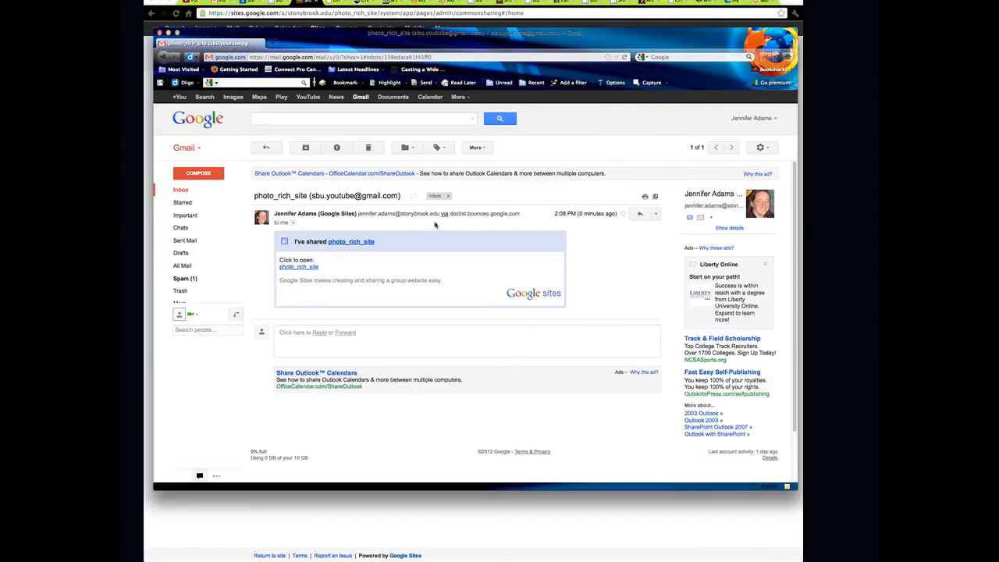
pyautogui.click(350, 240)
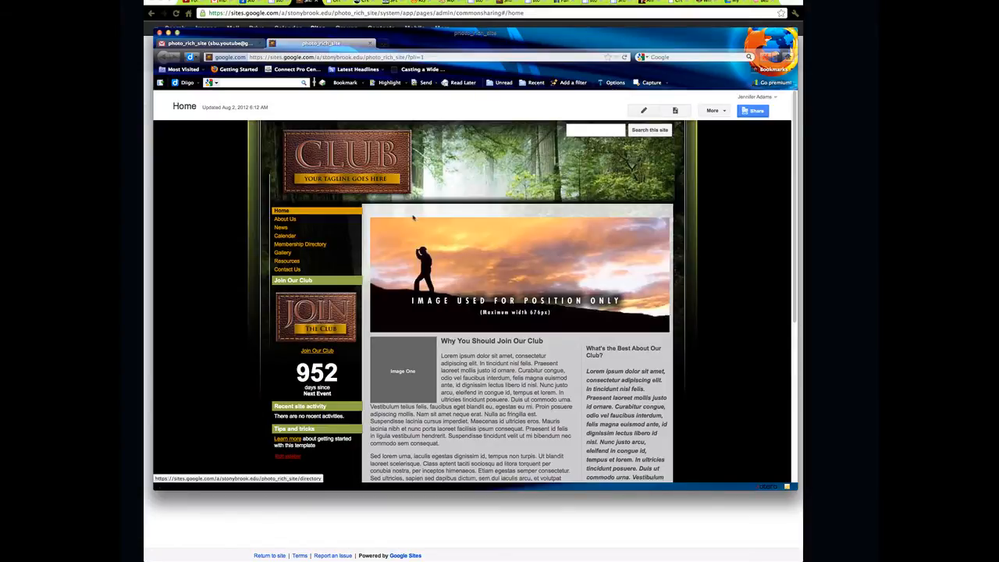
pyautogui.moveTo(712, 109)
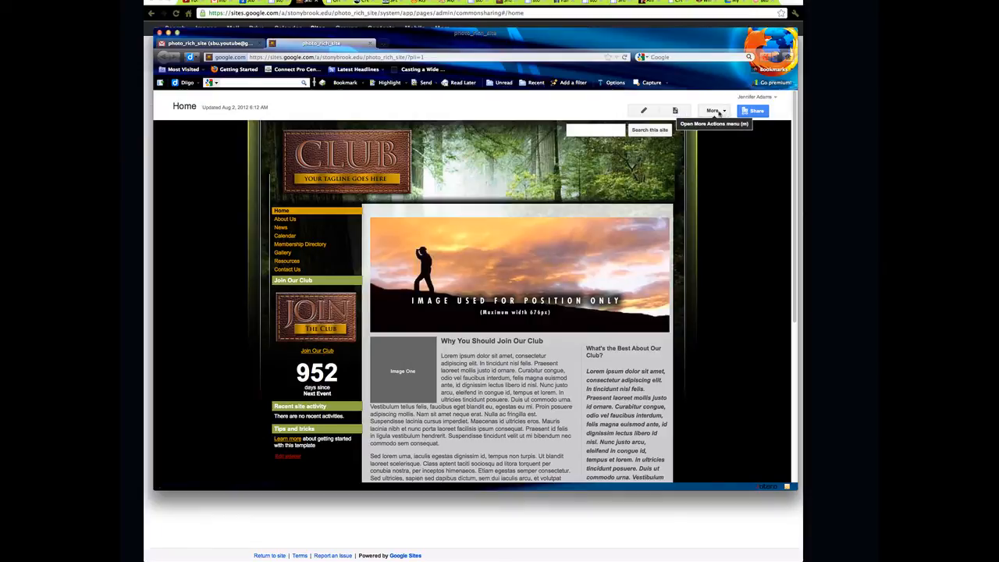
# Step: Reach the Manage Site general settings for photo_rich_site via More
pyautogui.click(712, 109)
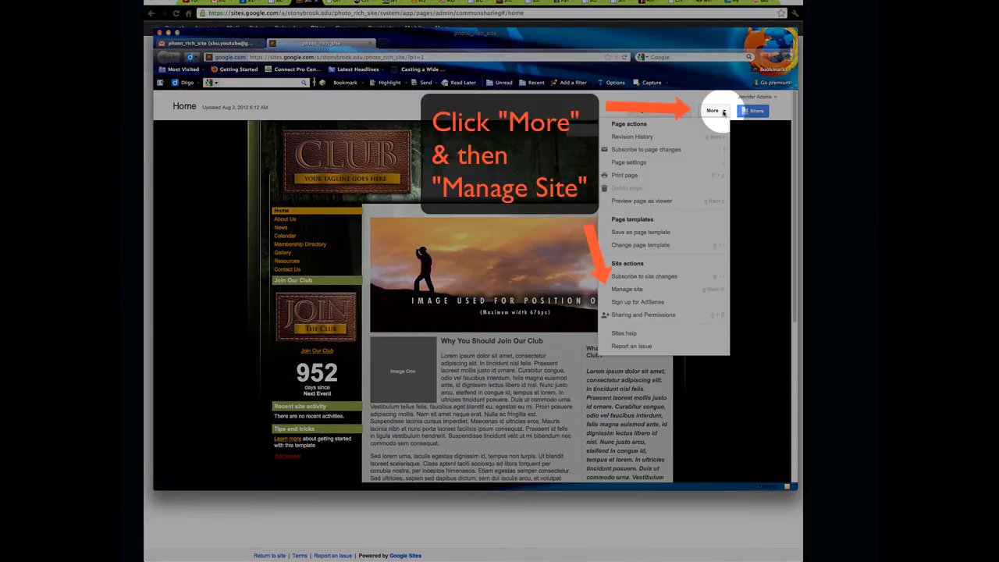
pyautogui.click(628, 289)
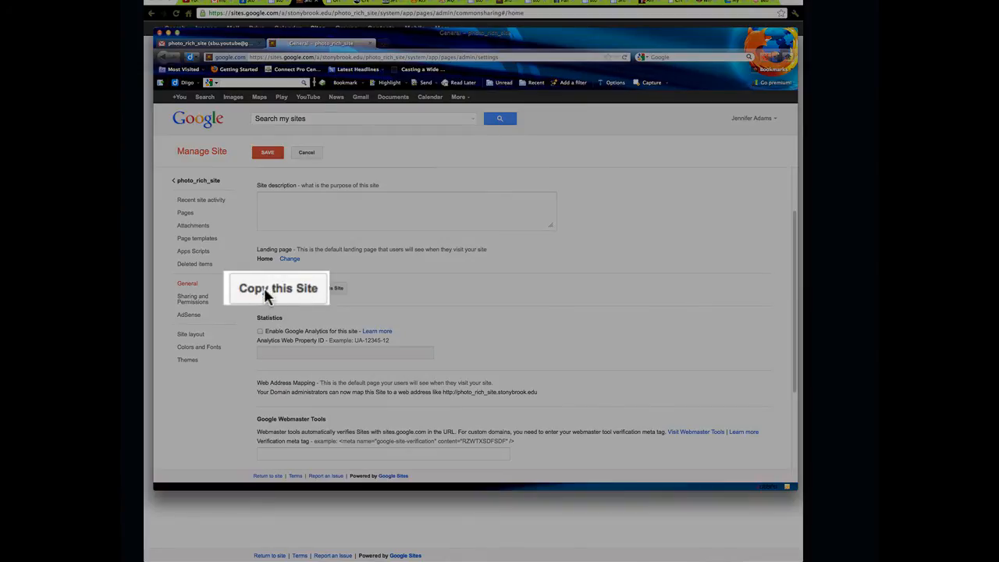
pyautogui.moveTo(295, 294)
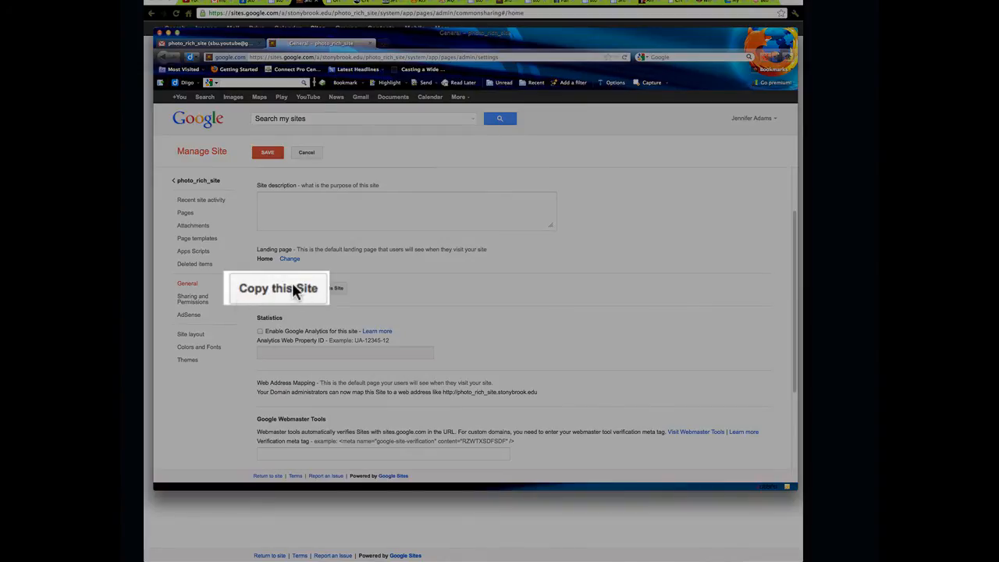
# Step: Start Copy this Site and name the copy photo_rich_site777
pyautogui.click(278, 287)
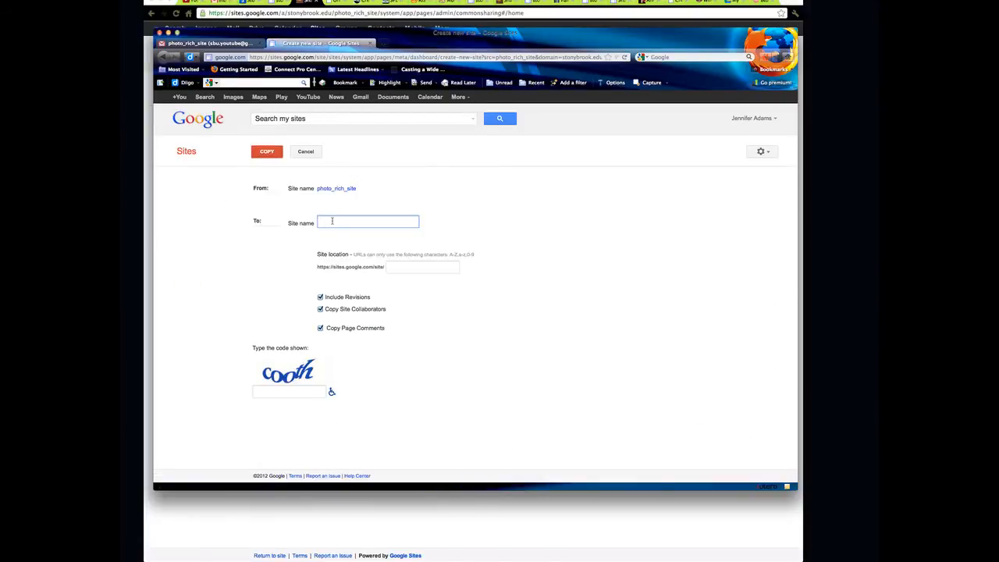
pyautogui.write('p')
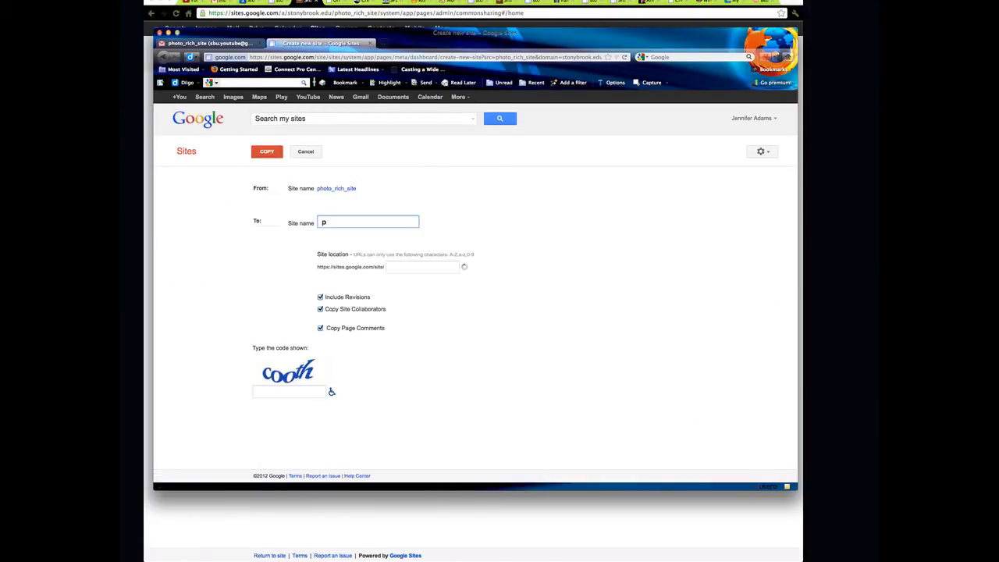
pyautogui.write('hoto_rich_site')
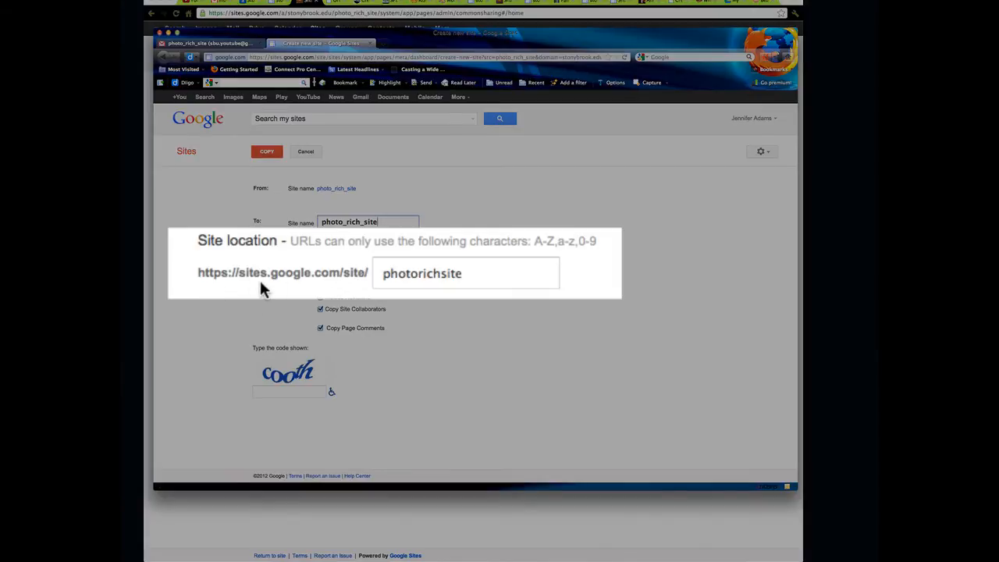
pyautogui.click(465, 272)
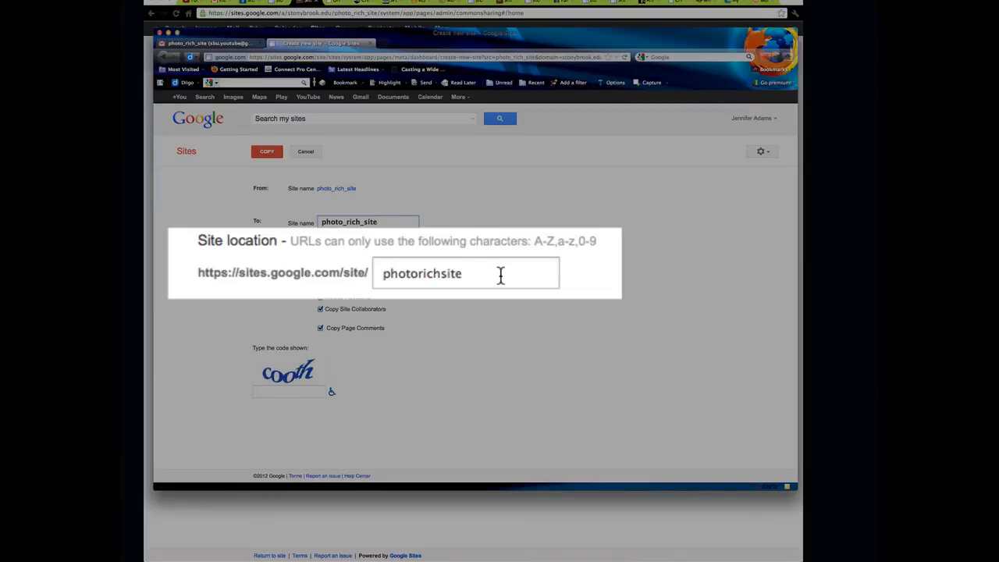
pyautogui.moveTo(317, 366)
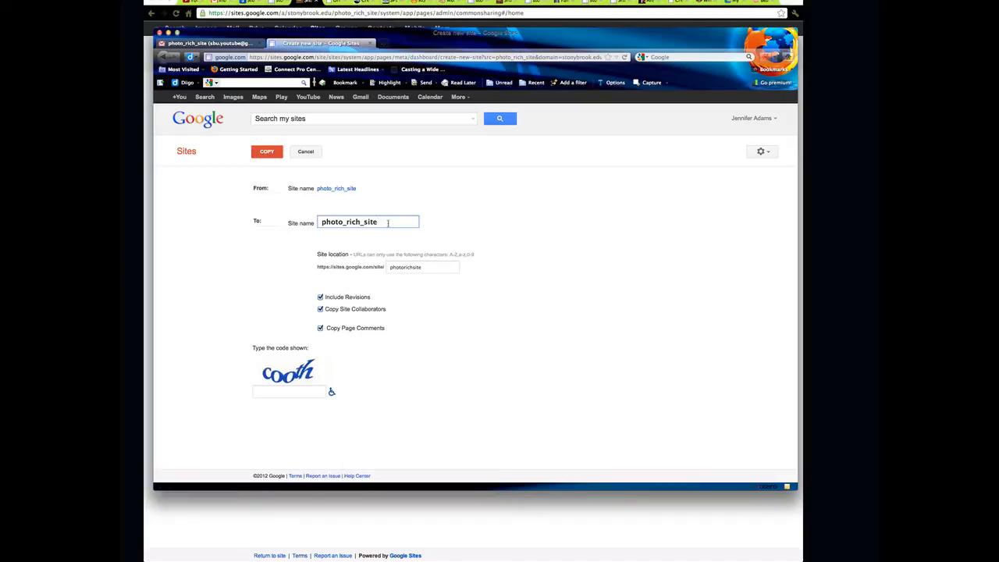
pyautogui.write('777')
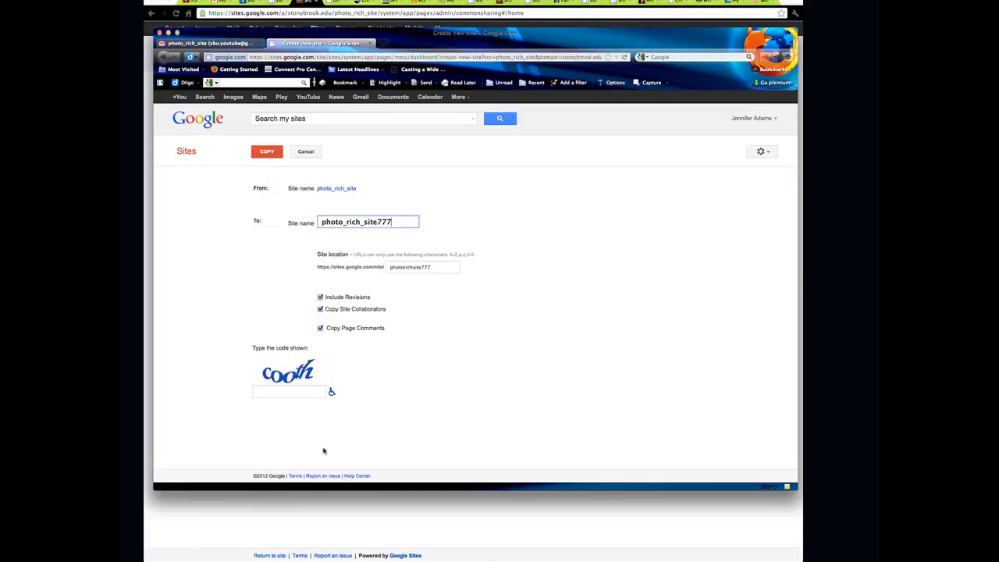
# Step: Enter the verification code 'cooth' and create the copy
pyautogui.click(289, 390)
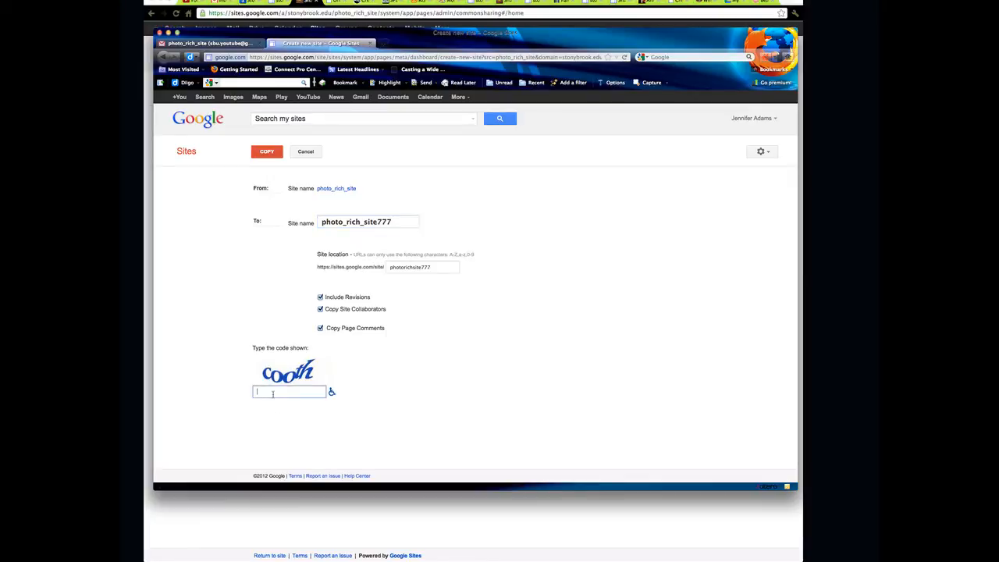
pyautogui.write('c')
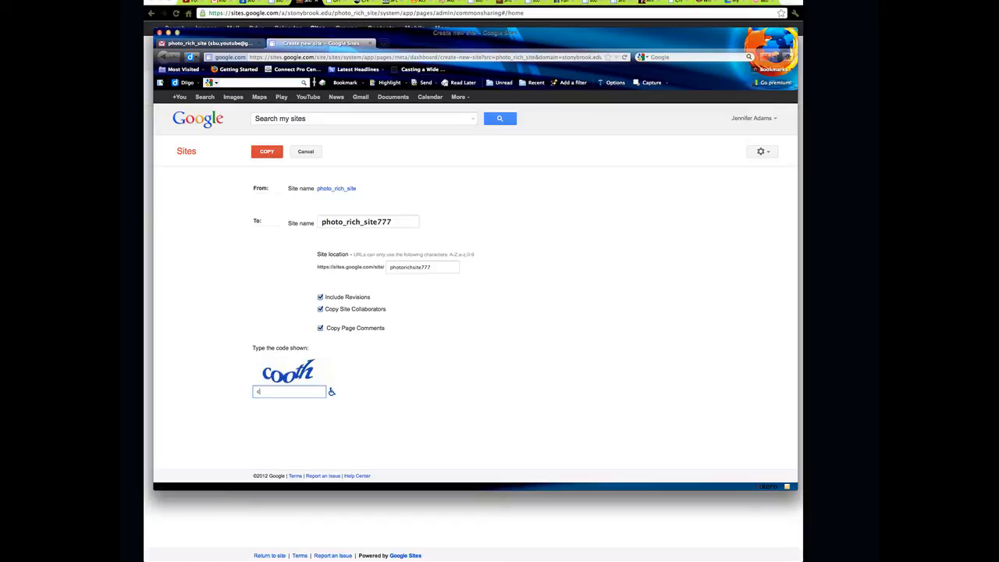
pyautogui.write('ooth')
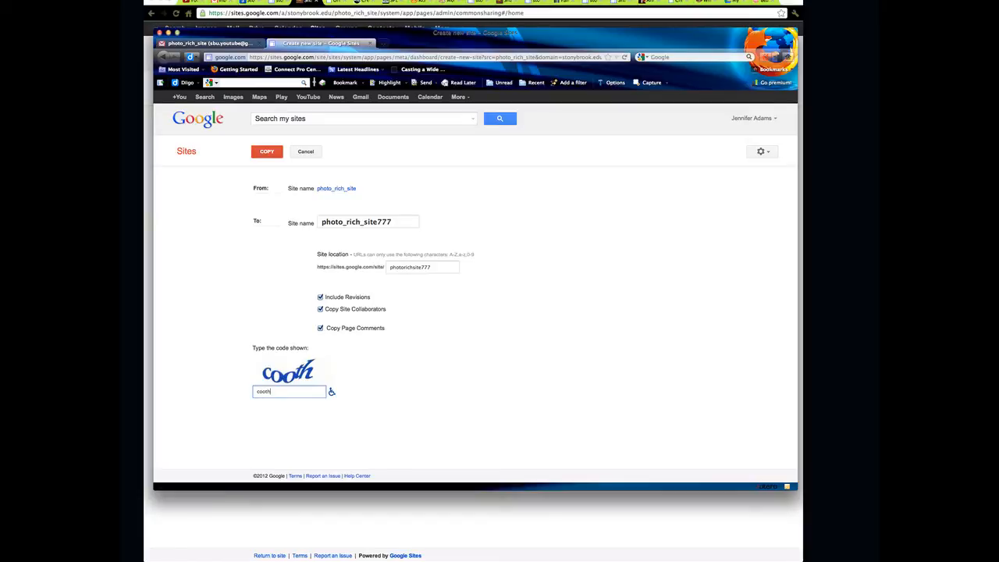
pyautogui.click(265, 152)
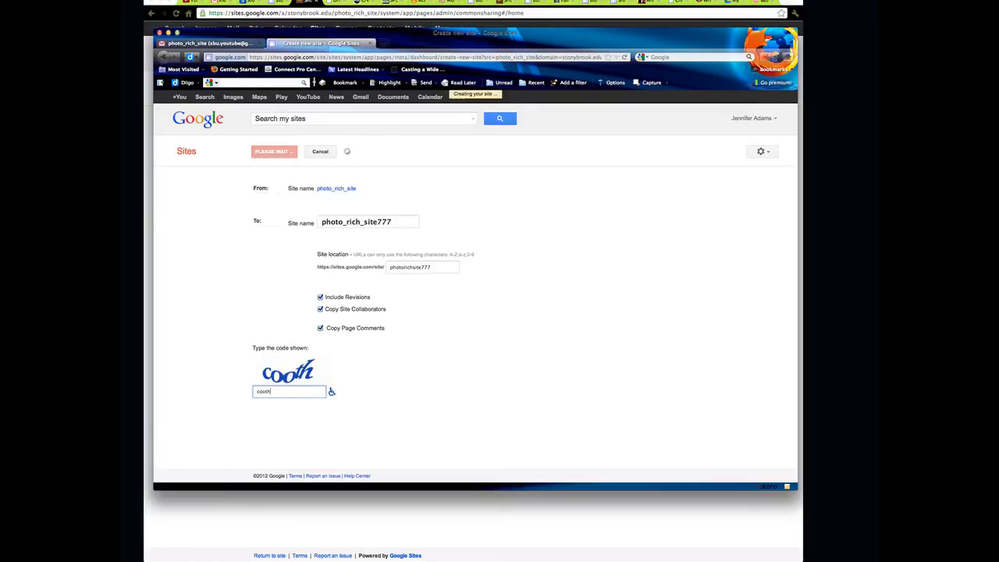